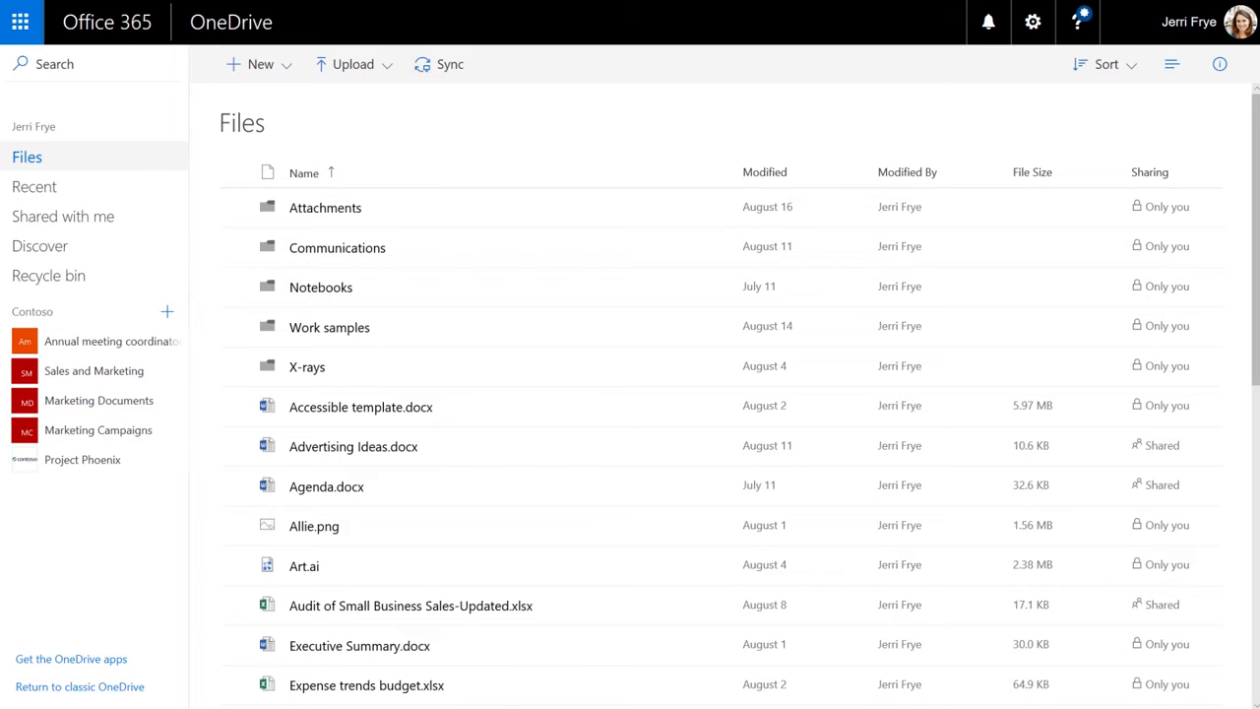
mouse_move(236, 272)
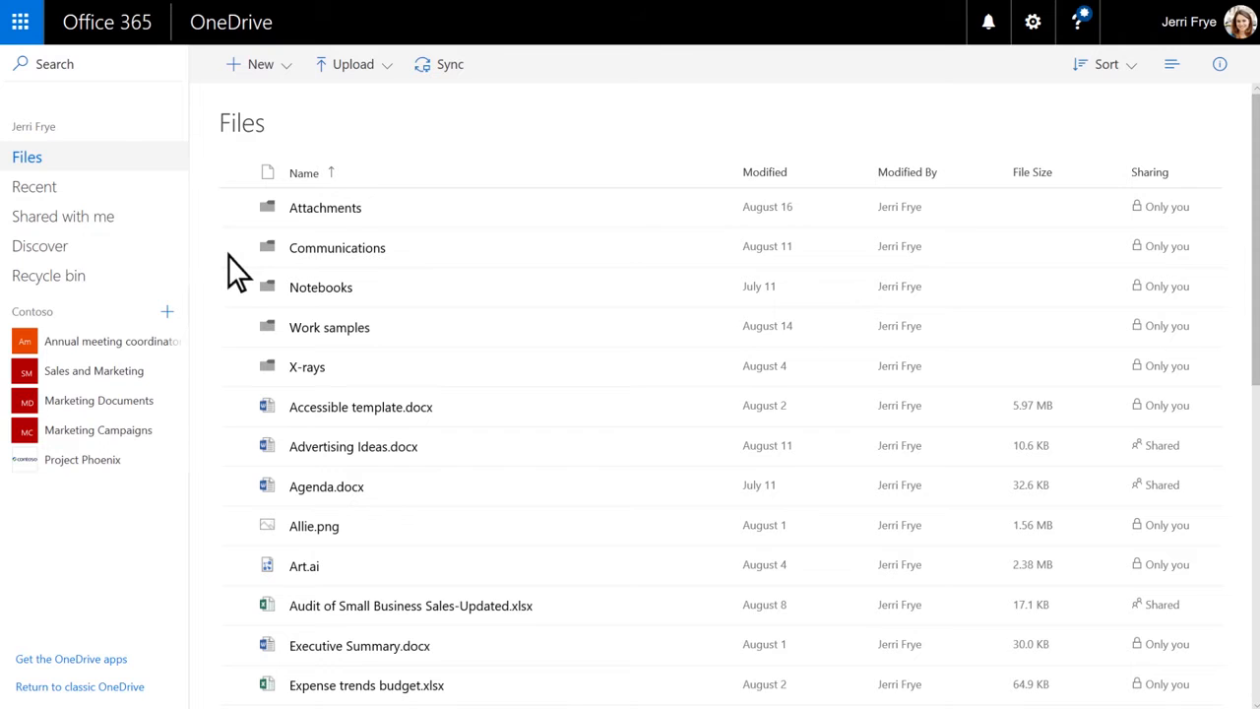
- Browse the Recent, Shared with me and Discover views from the left navigation
click(35, 185)
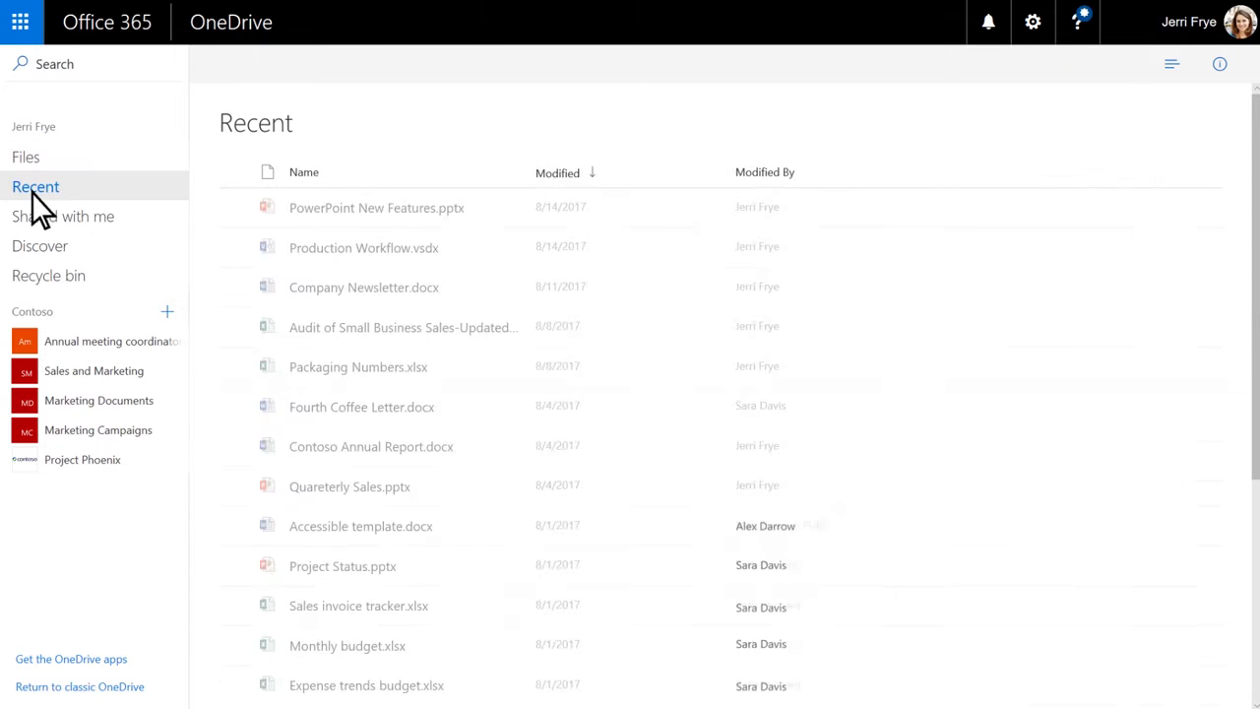
click(67, 215)
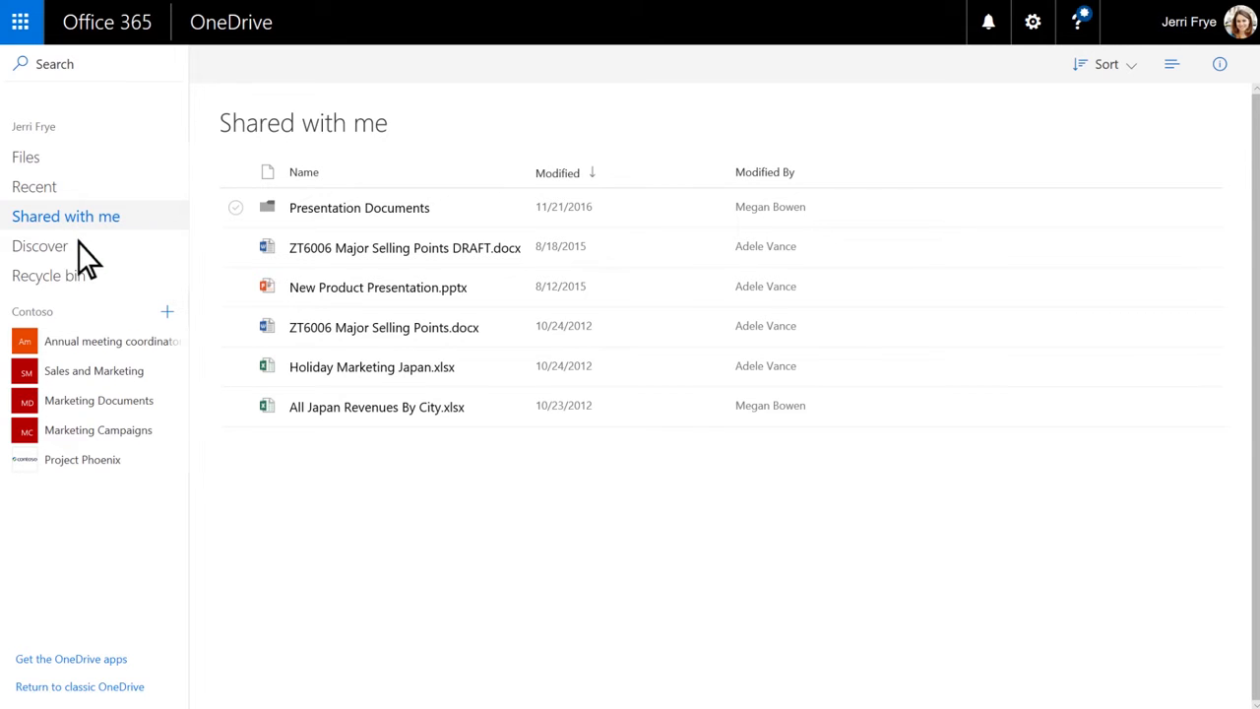
click(40, 244)
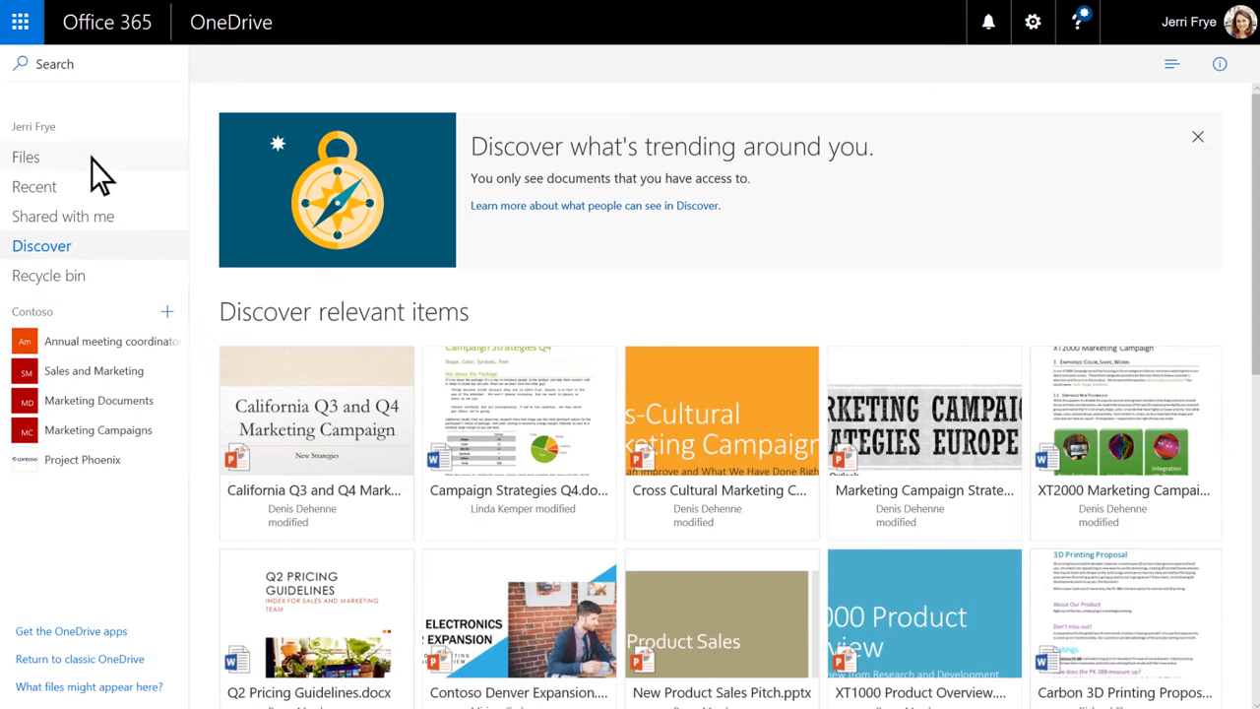
- Back in Files, sort the list by Modified and select Agenda.docx
click(26, 158)
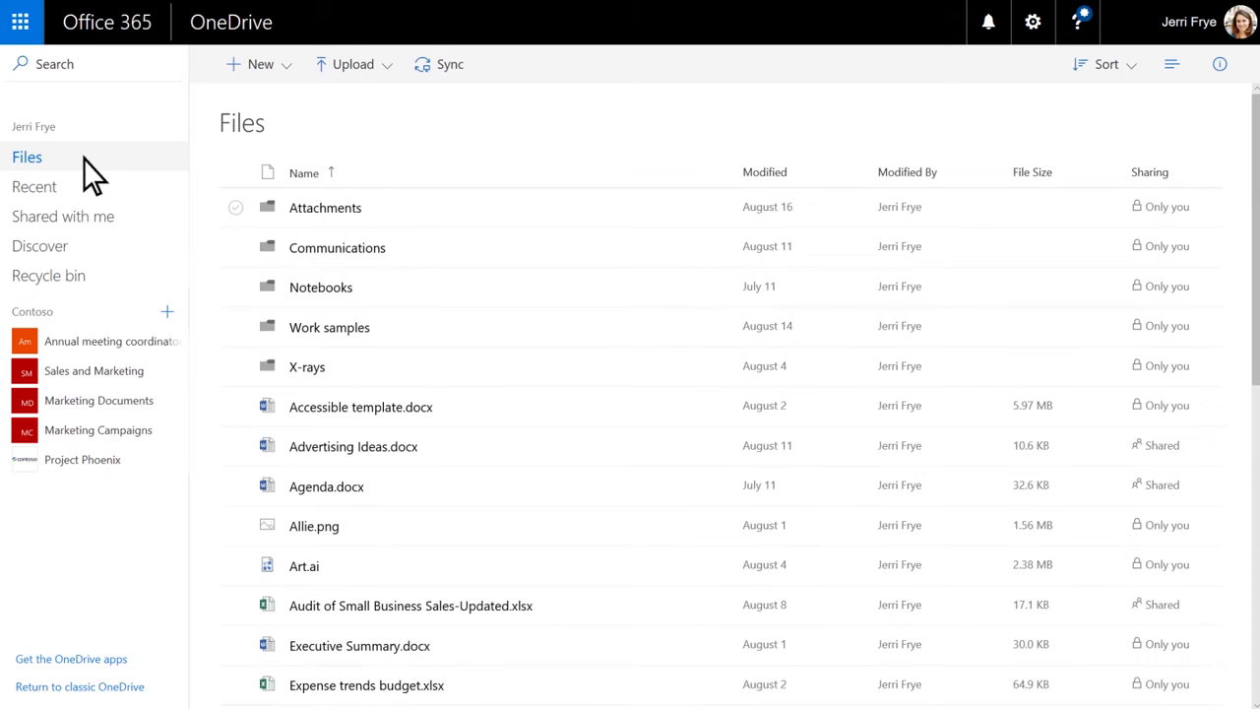
mouse_move(98, 83)
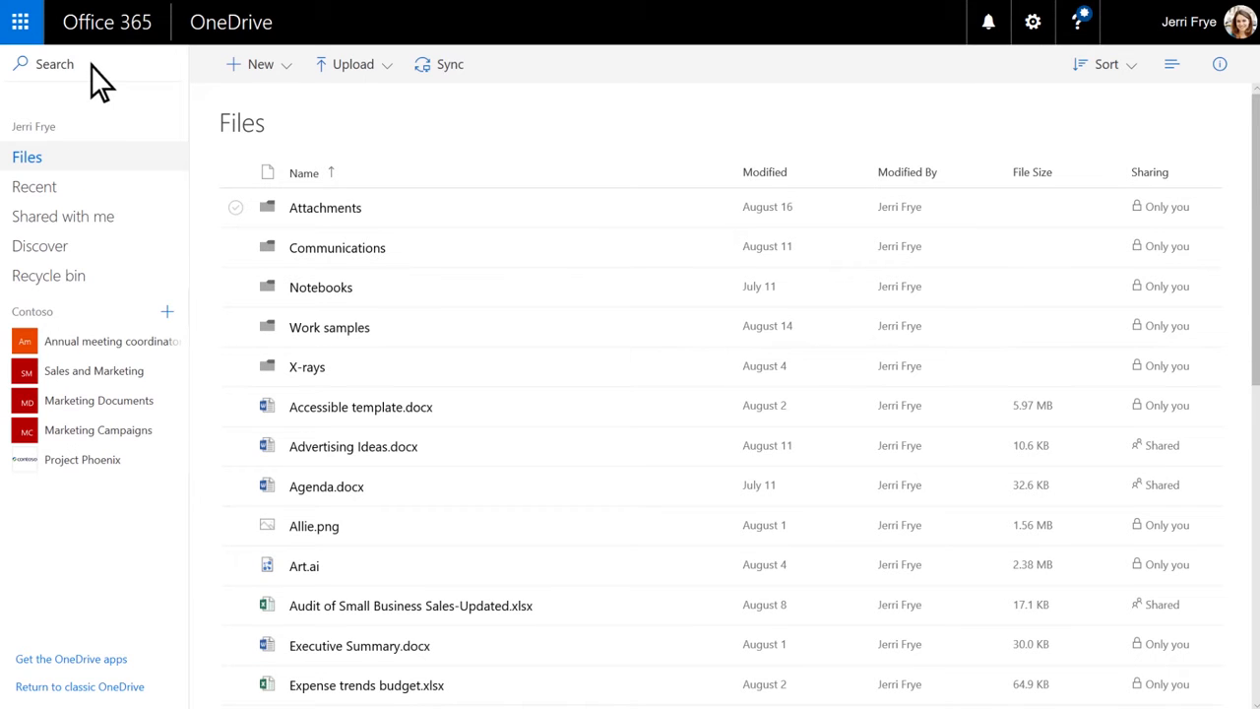
mouse_move(260, 63)
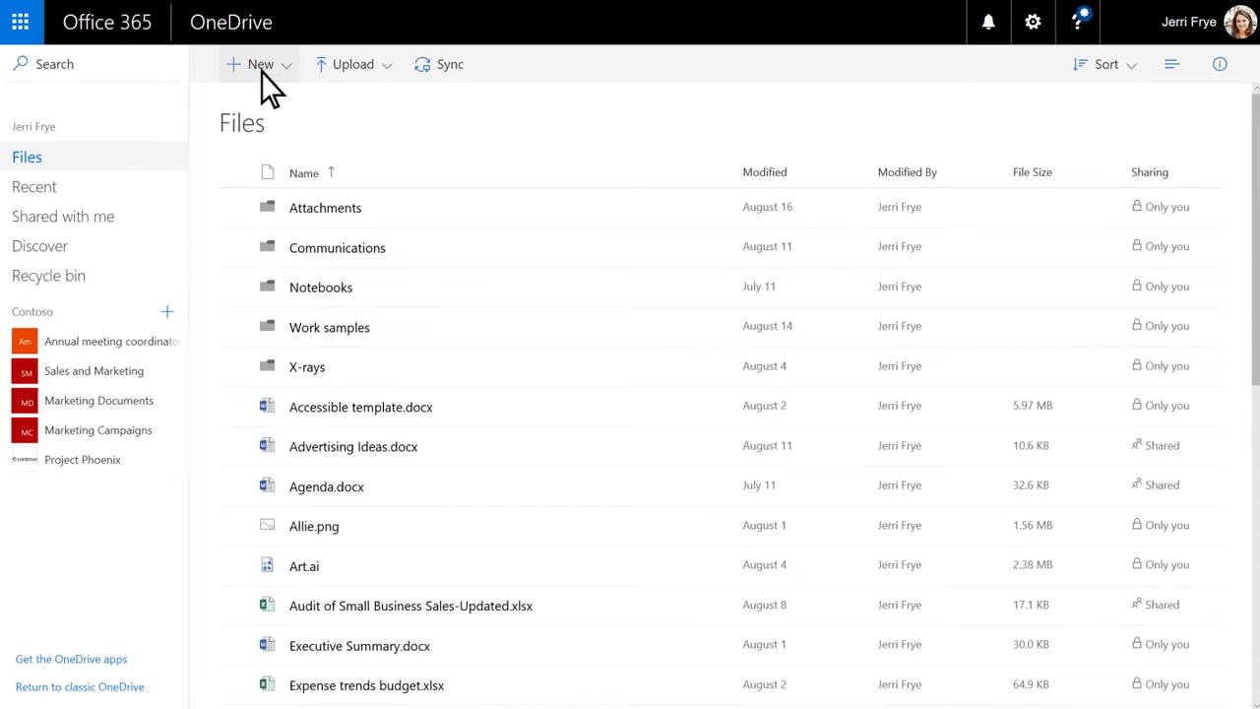
mouse_move(351, 63)
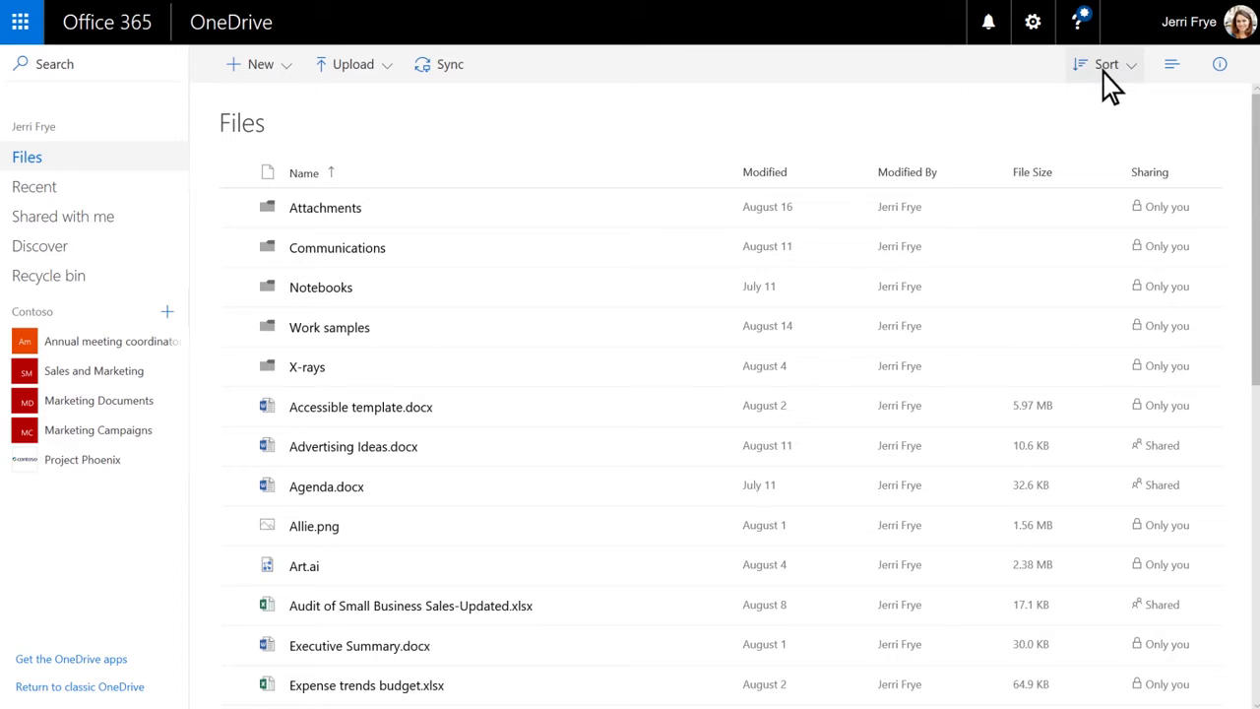
click(1106, 63)
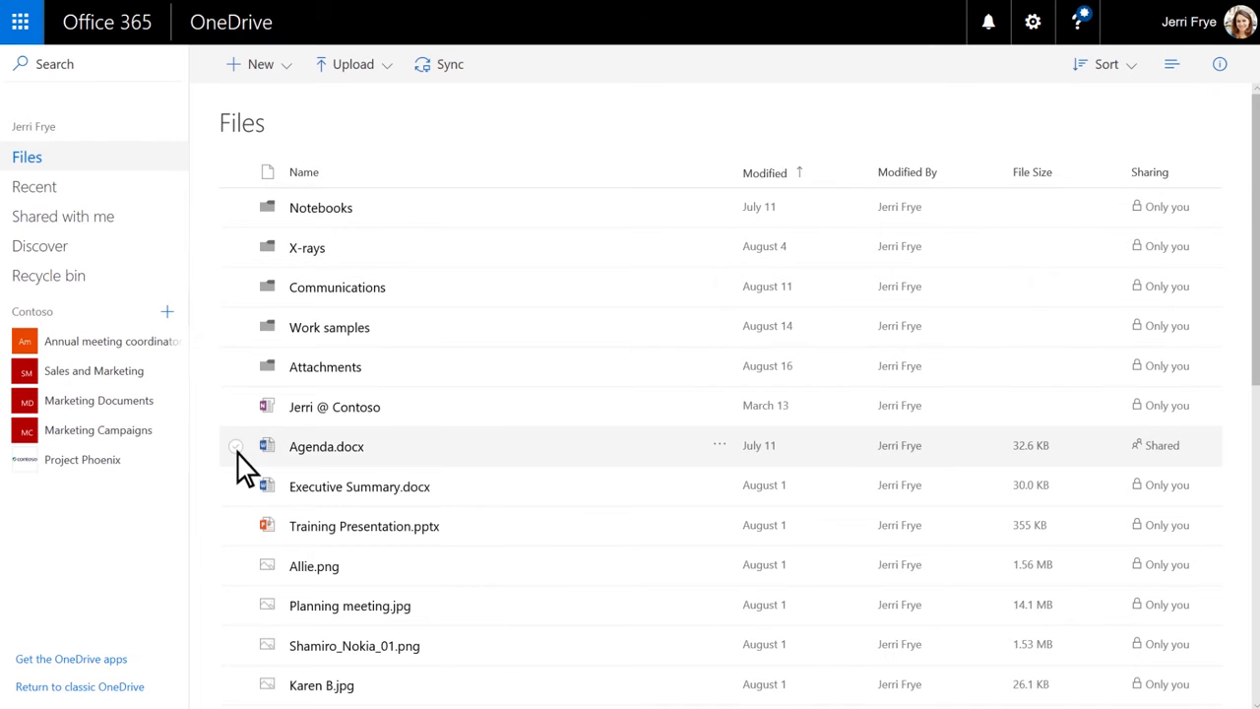
click(236, 445)
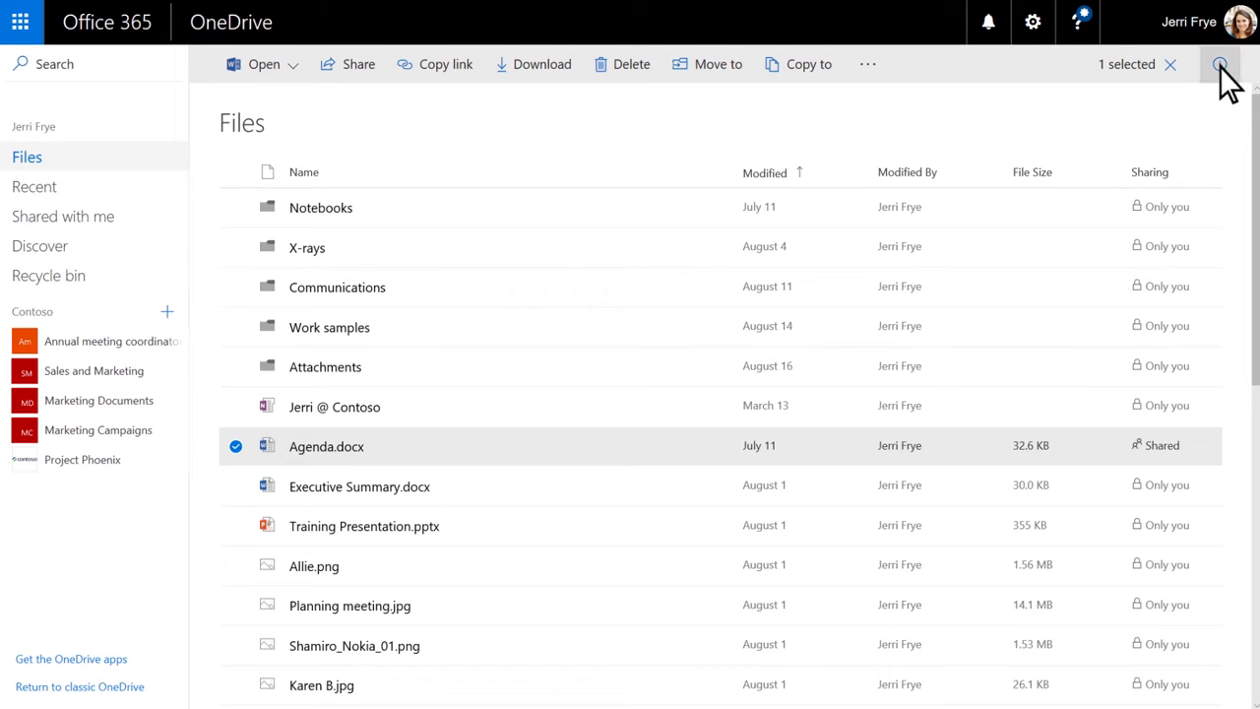
- Show Agenda.docx's details pane and scroll through access, activity and file information
click(1221, 63)
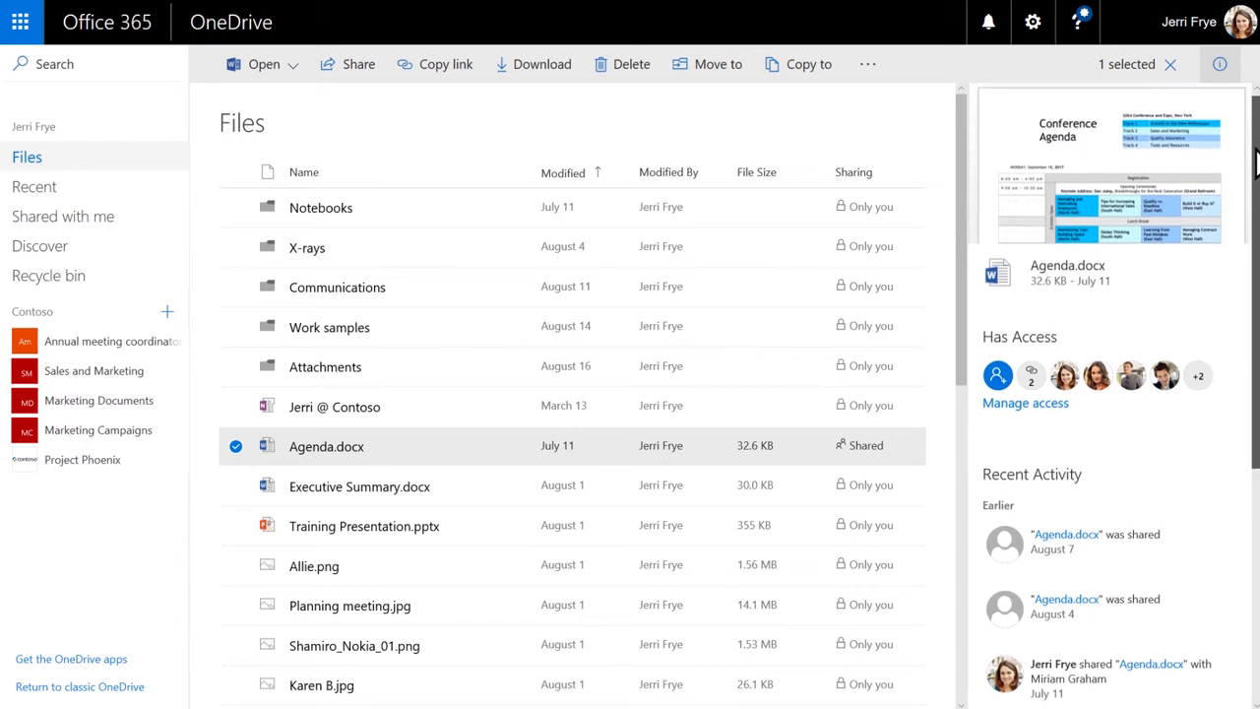
scroll(down, 3)
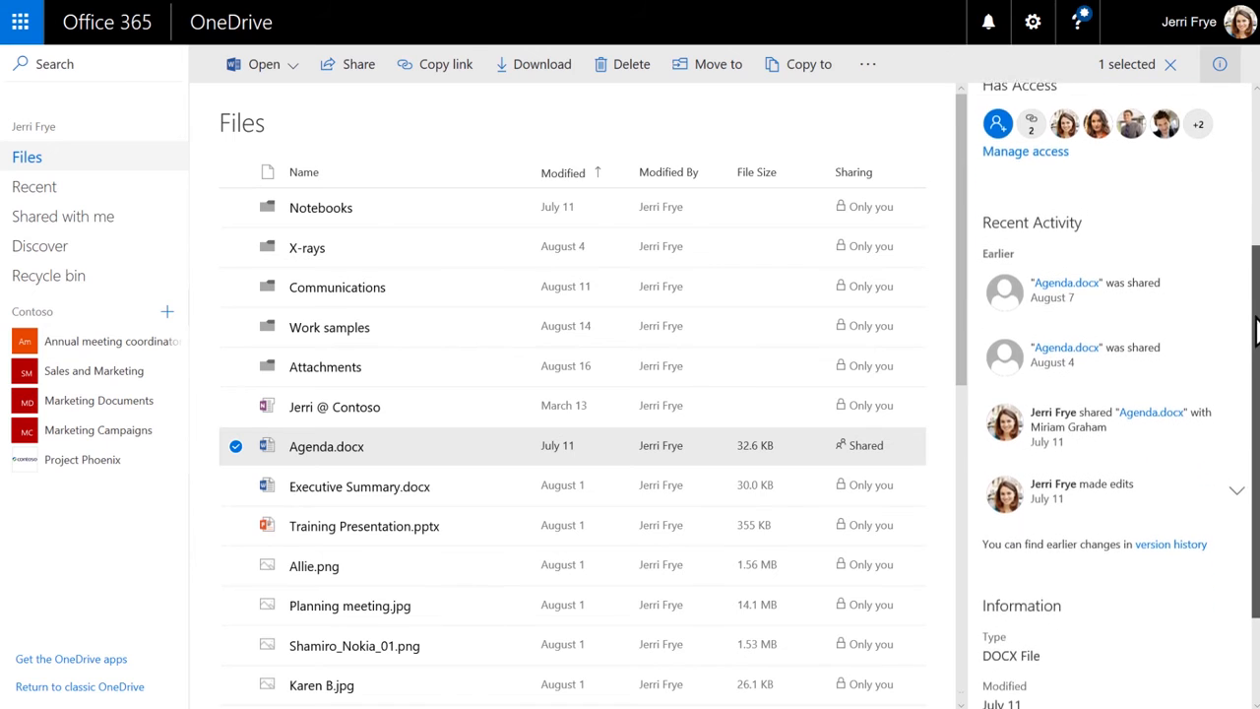
scroll(down, 3)
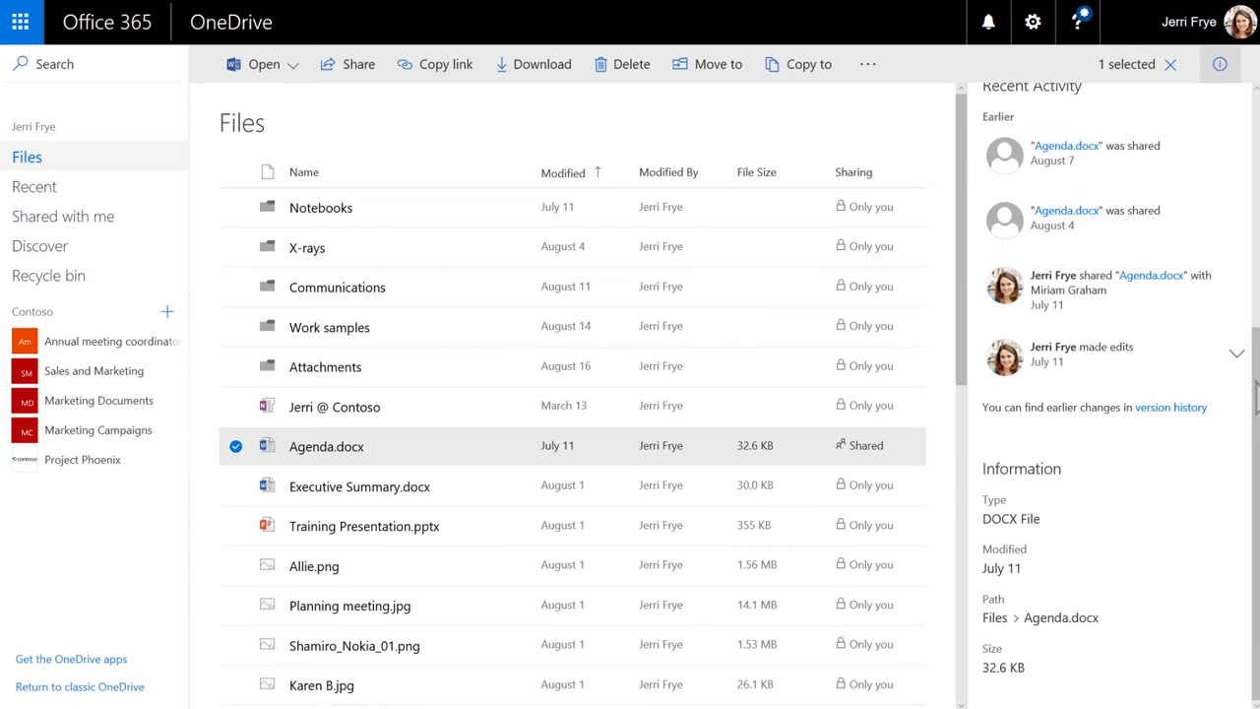